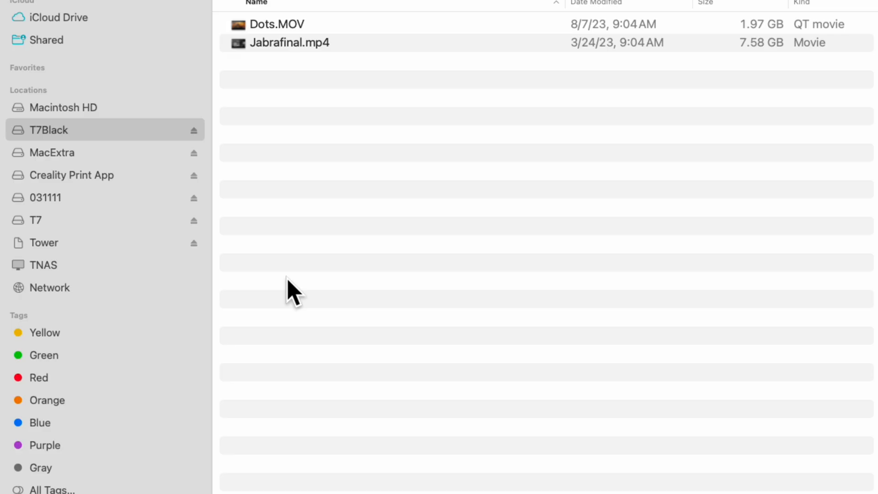
{"action": "mouse_move", "coordinate": [124, 294]}
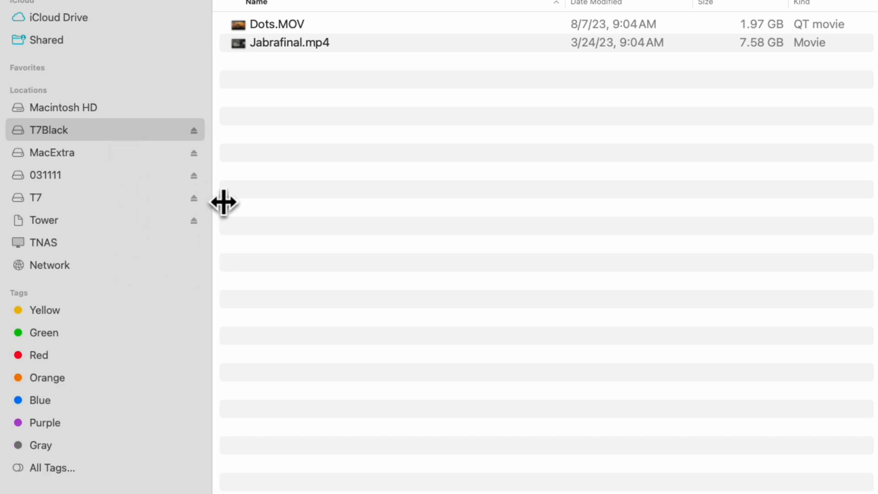
{"action": "mouse_move", "coordinate": [78, 155]}
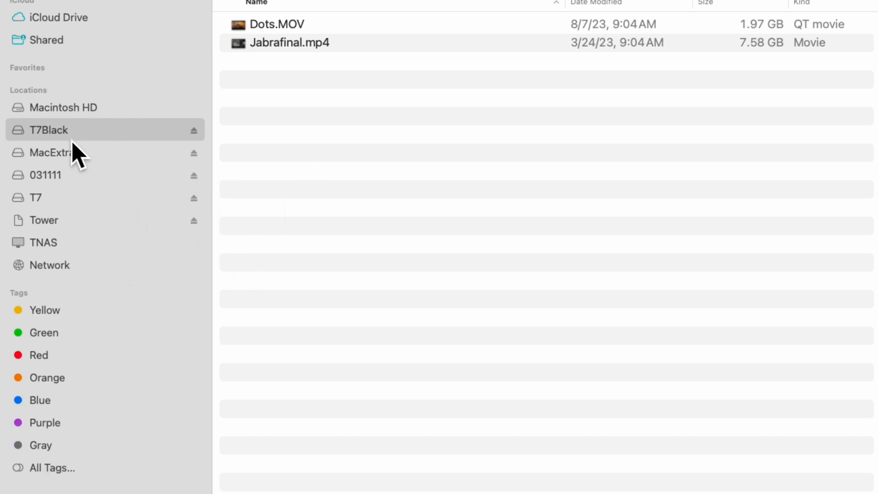
{"action": "mouse_move", "coordinate": [74, 210]}
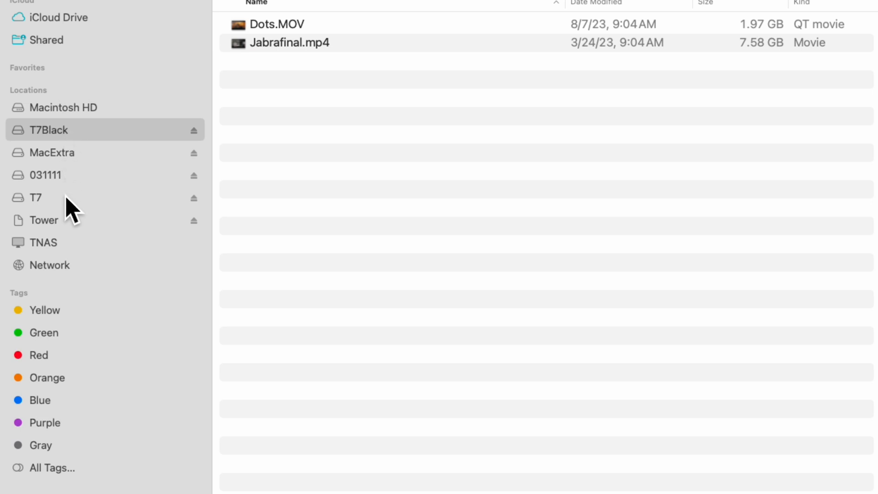
{"action": "mouse_move", "coordinate": [290, 175]}
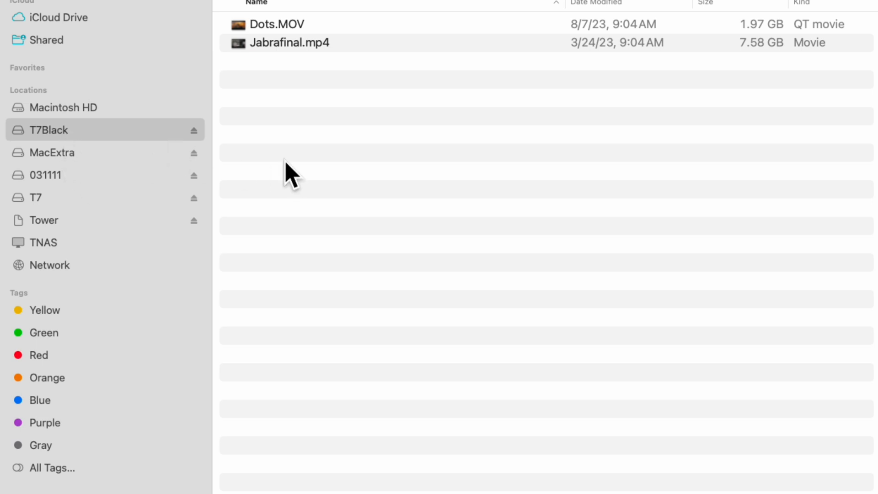
{"action": "mouse_move", "coordinate": [240, 157]}
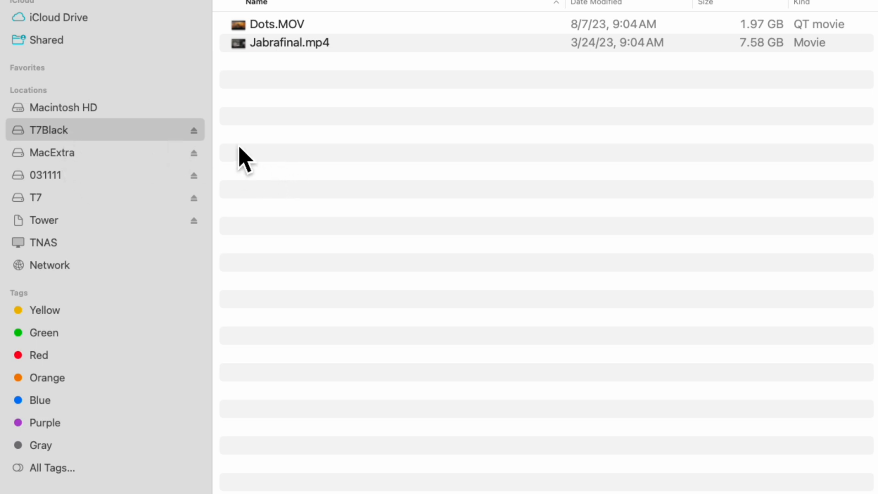
{"action": "mouse_move", "coordinate": [344, 112]}
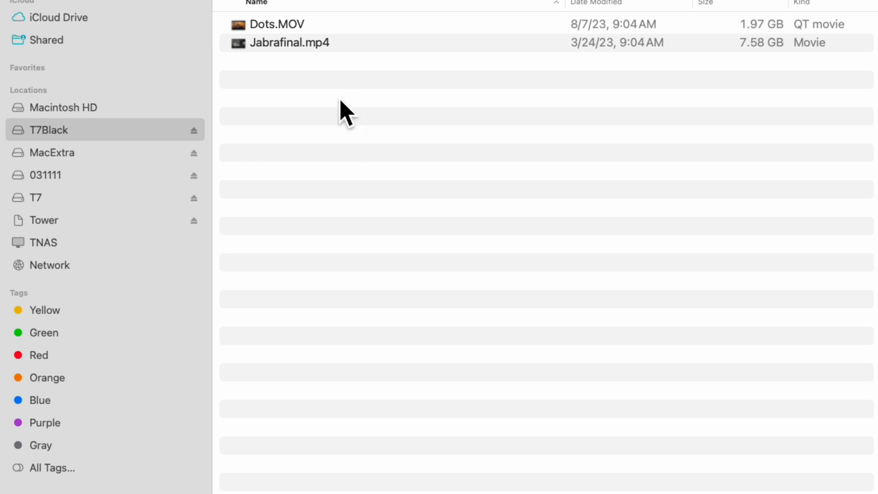
{"action": "mouse_move", "coordinate": [390, 95]}
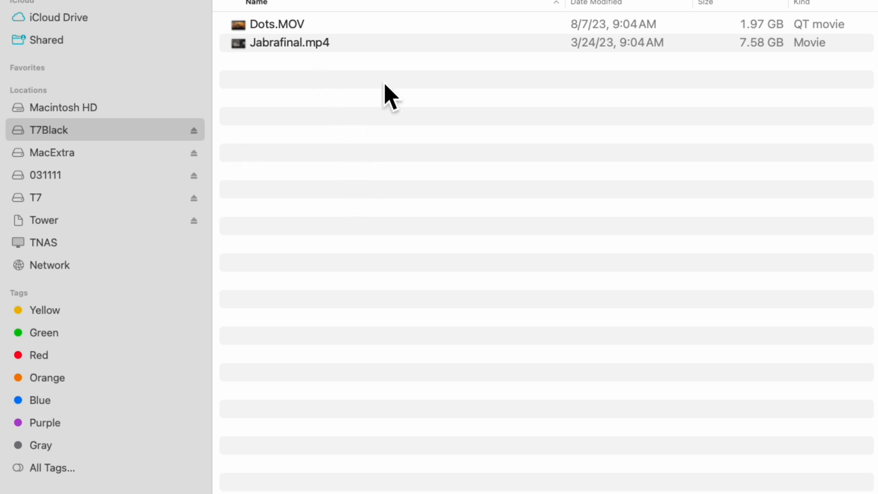
{"action": "mouse_move", "coordinate": [747, 61]}
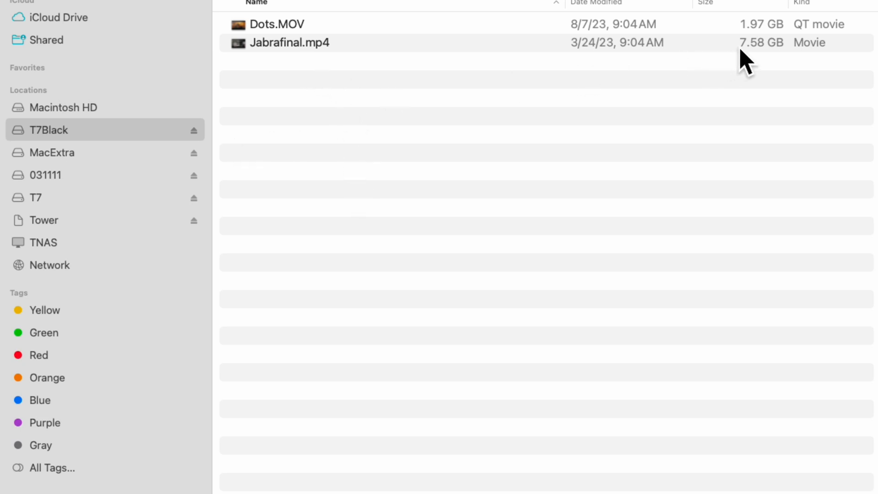
{"action": "mouse_move", "coordinate": [318, 31]}
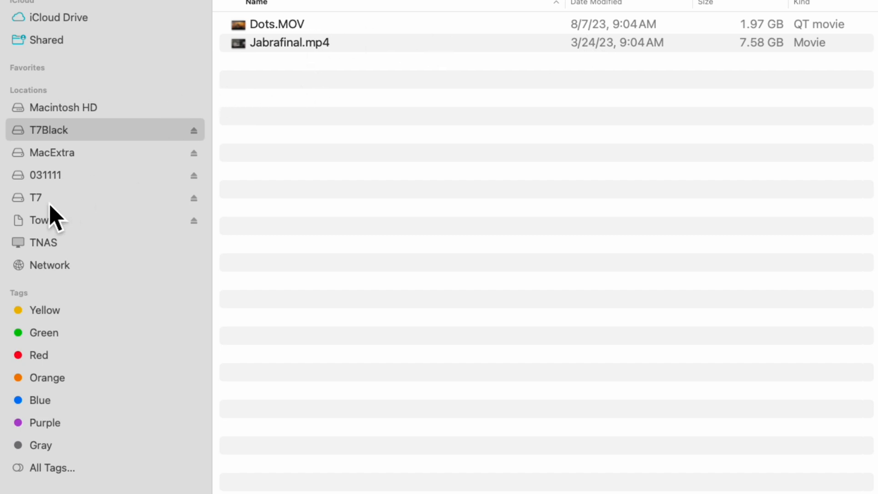
{"action": "mouse_move", "coordinate": [258, 118]}
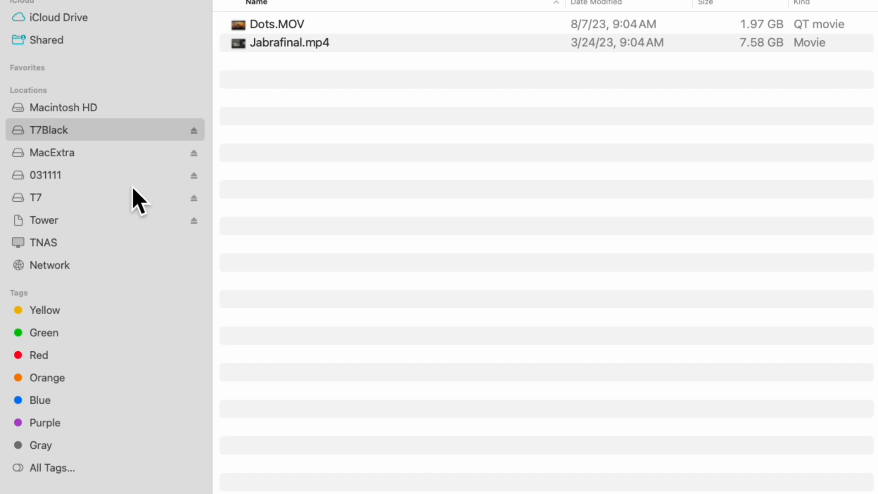
{"action": "mouse_move", "coordinate": [88, 210]}
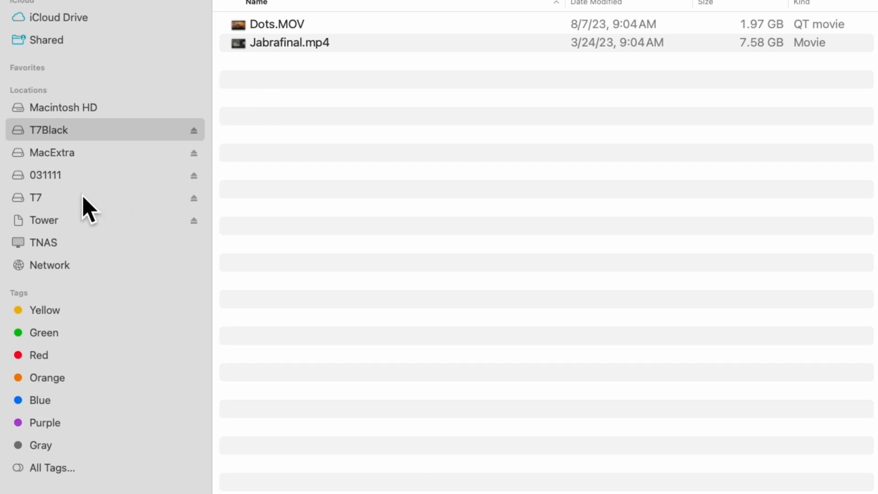
- Copy Dots.MOV onto T7Black, confirming Replace to overwrite the existing file of that name
{"action": "left_click", "coordinate": [40, 198]}
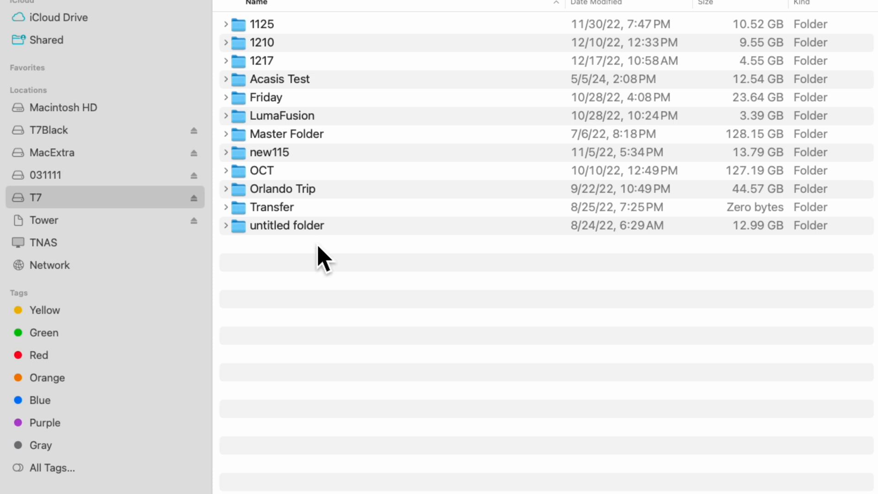
{"action": "mouse_move", "coordinate": [214, 288]}
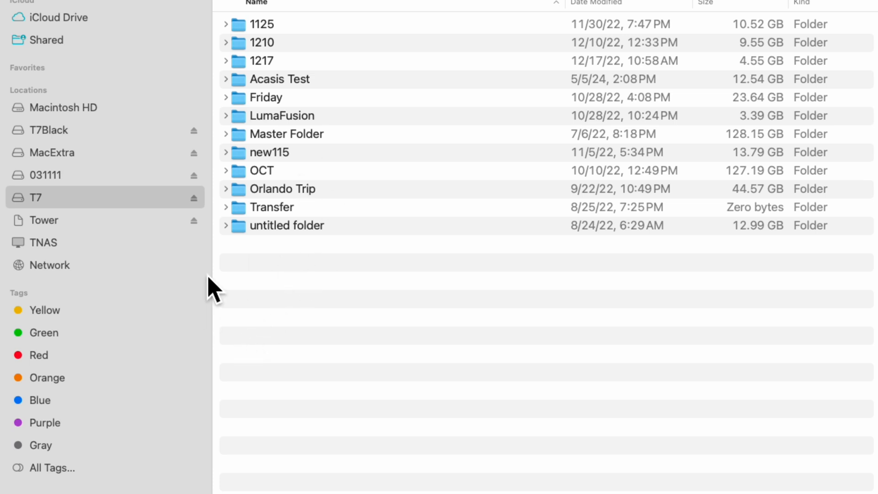
{"action": "left_click", "coordinate": [50, 130]}
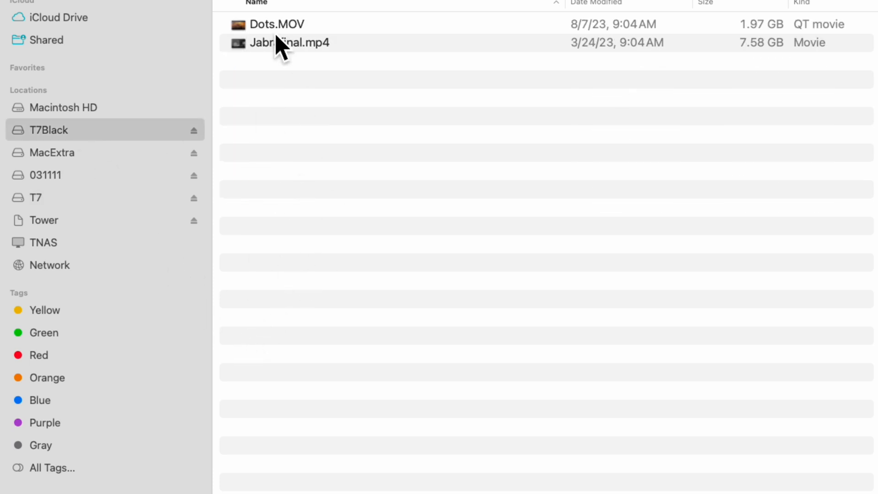
{"action": "left_click", "coordinate": [276, 24]}
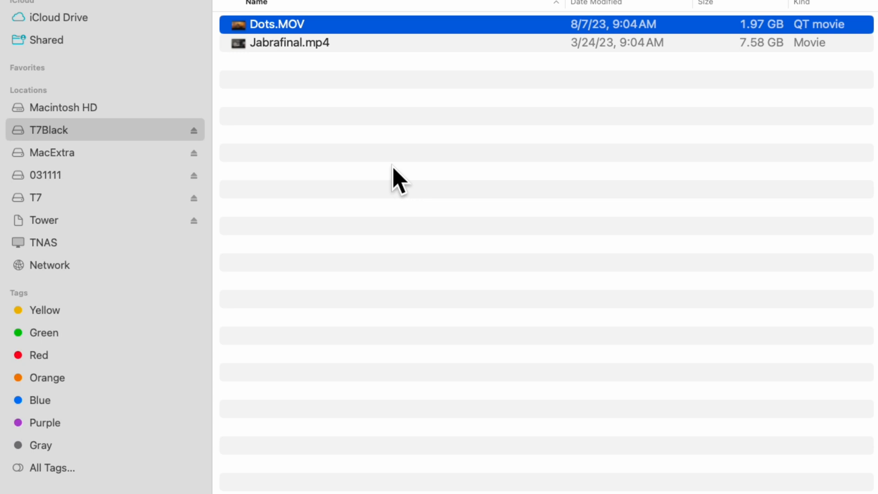
{"action": "mouse_move", "coordinate": [393, 193]}
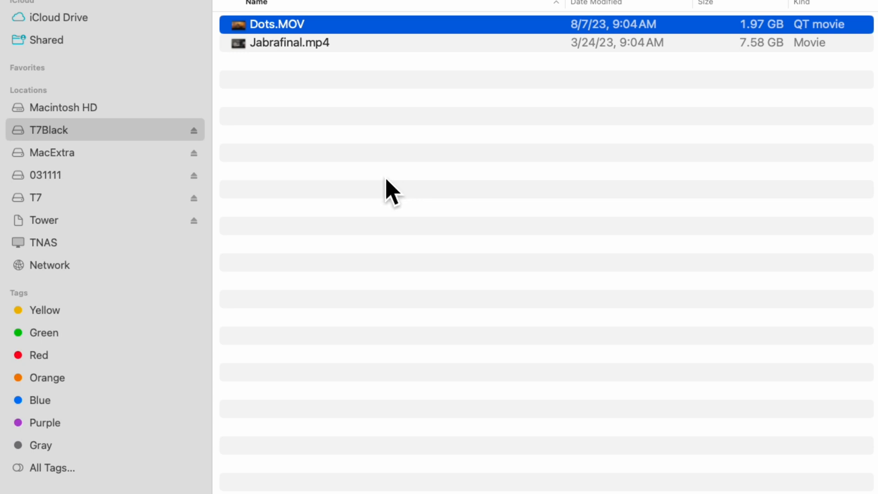
{"action": "mouse_move", "coordinate": [381, 188]}
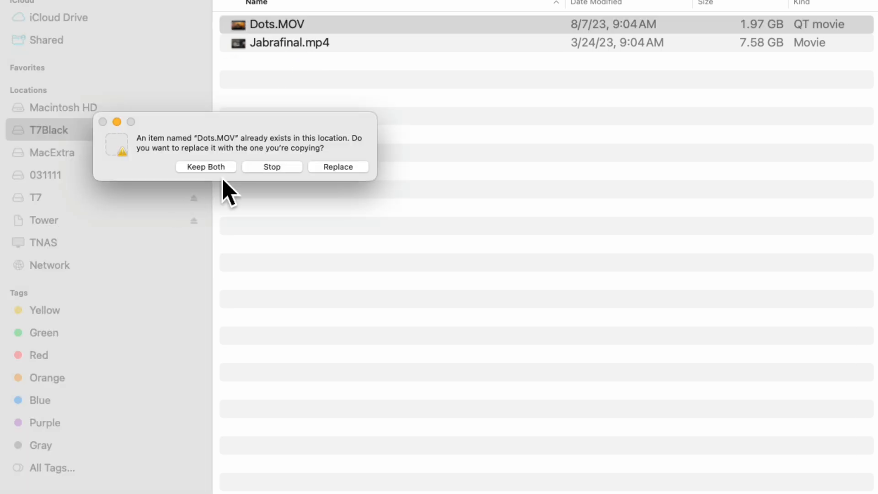
{"action": "mouse_move", "coordinate": [308, 193]}
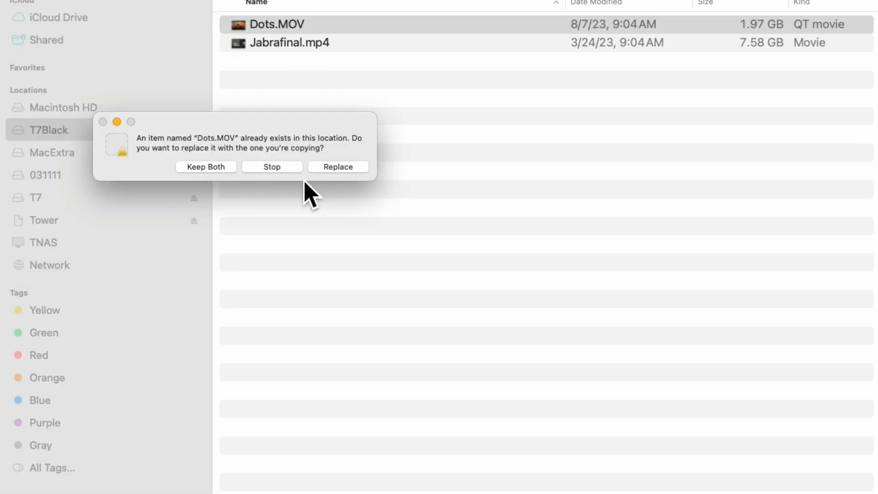
{"action": "mouse_move", "coordinate": [338, 174]}
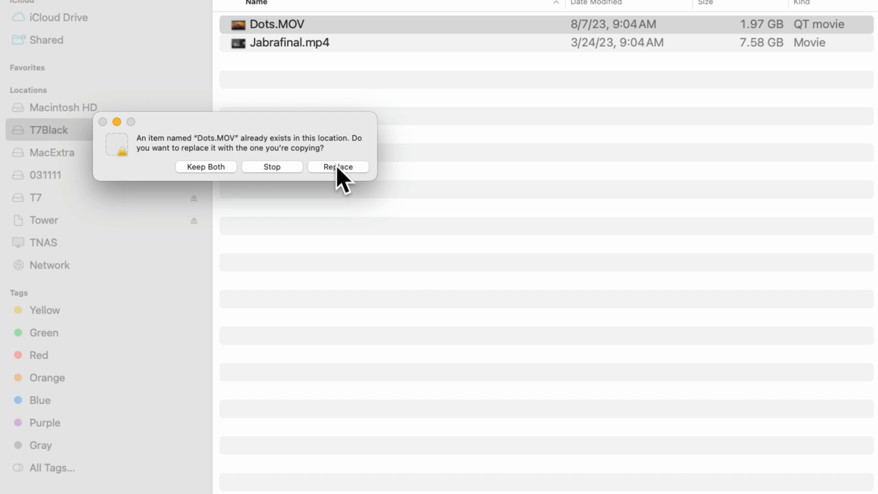
{"action": "left_click", "coordinate": [338, 167]}
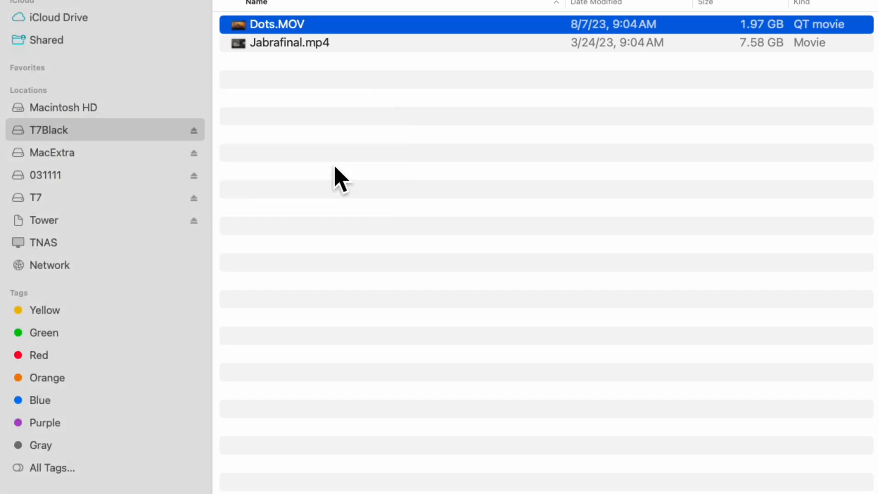
{"action": "mouse_move", "coordinate": [61, 246]}
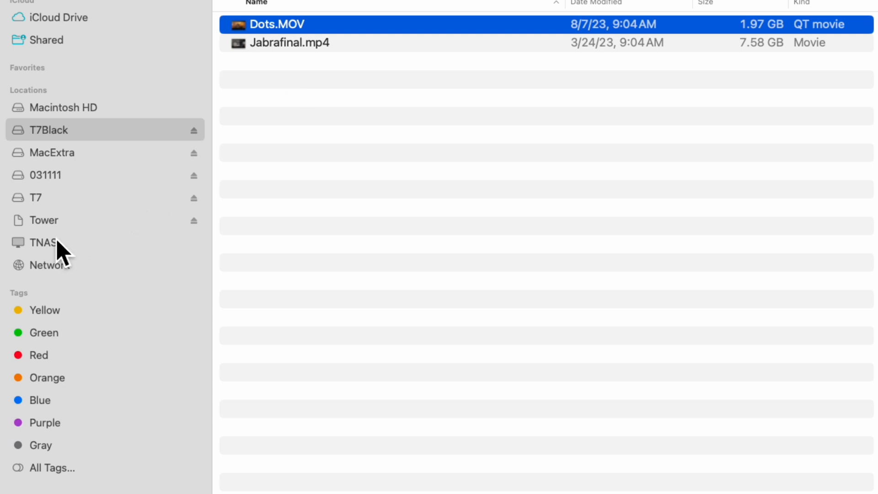
{"action": "mouse_move", "coordinate": [703, 55]}
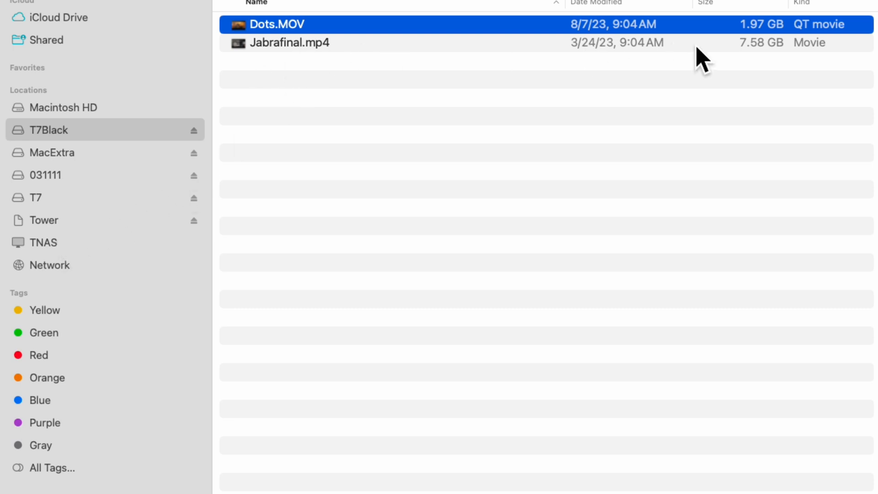
- Drag the 7.58 GB Jabrafinal.mp4 onto the T7Black drive to start copying it
{"action": "left_click", "coordinate": [290, 43]}
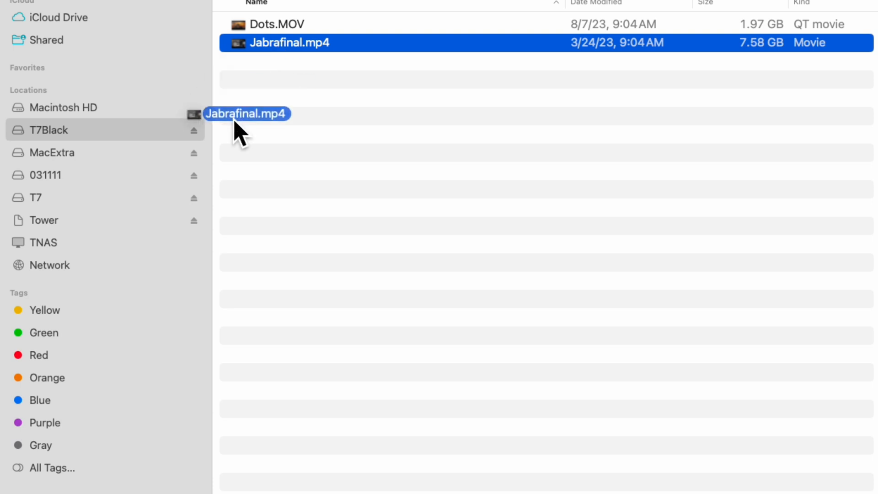
{"action": "left_click_drag", "start_coordinate": [246, 114], "coordinate": [319, 156]}
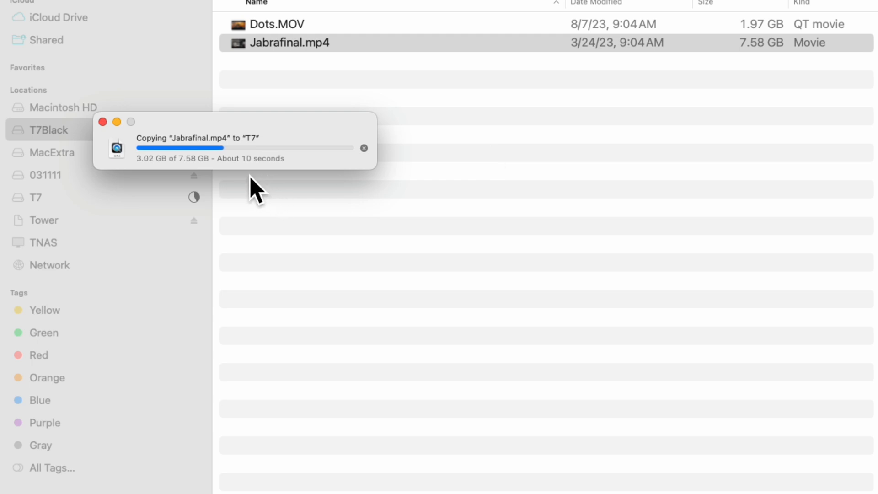
{"action": "mouse_move", "coordinate": [574, 98]}
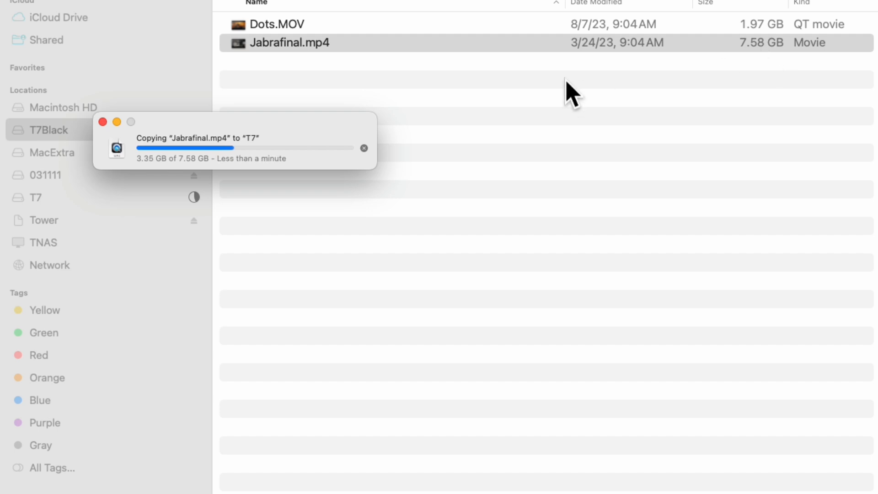
{"action": "mouse_move", "coordinate": [177, 187]}
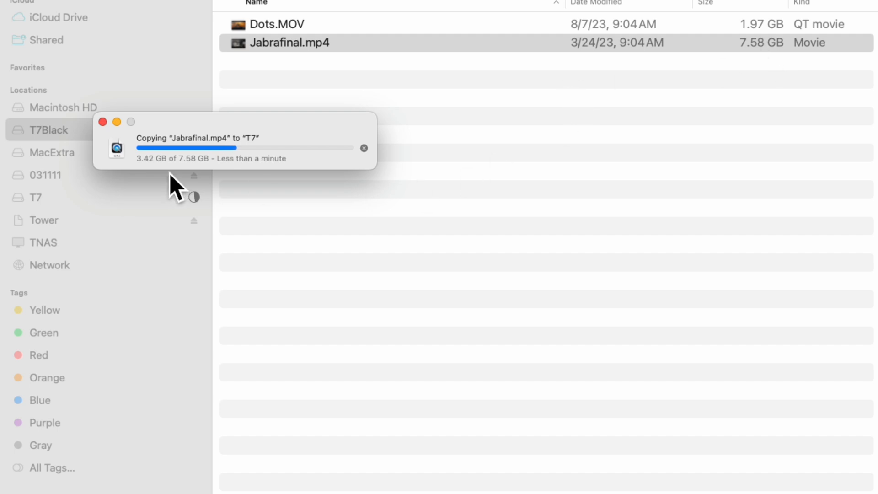
{"action": "mouse_move", "coordinate": [267, 201]}
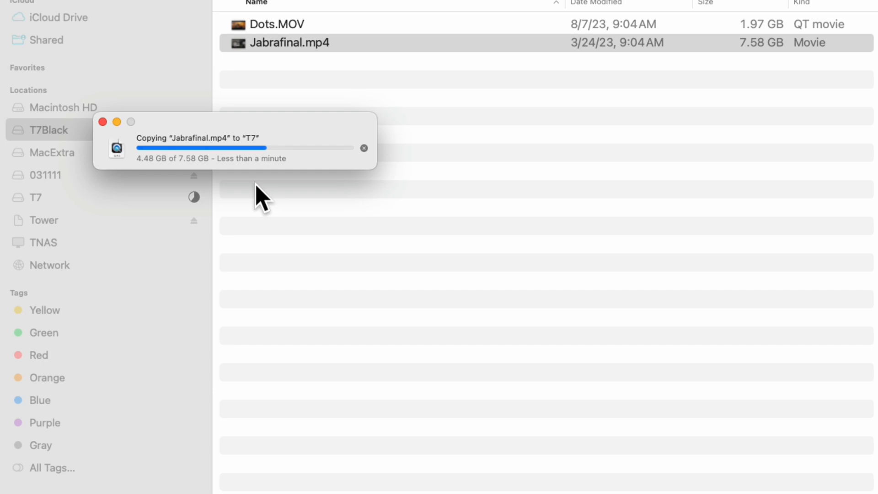
{"action": "mouse_move", "coordinate": [211, 206]}
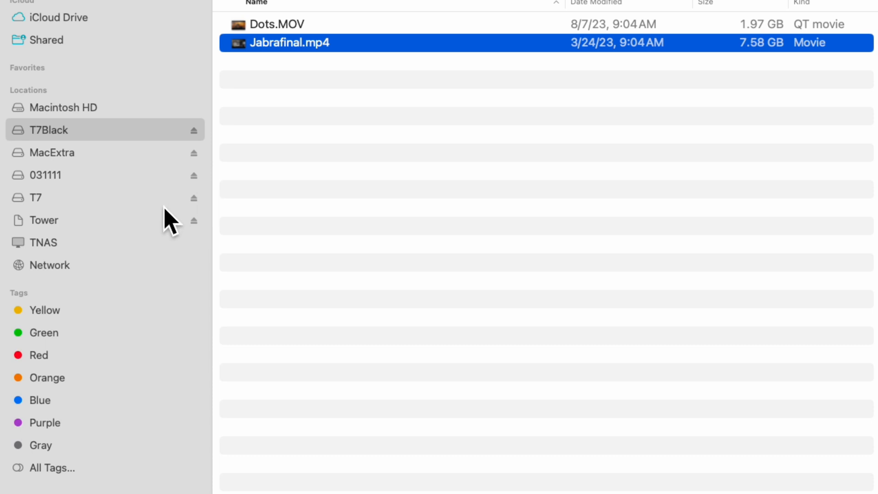
- Move Jabrafinal.mp4 on the T7 drive to the Trash
{"action": "left_click", "coordinate": [37, 197]}
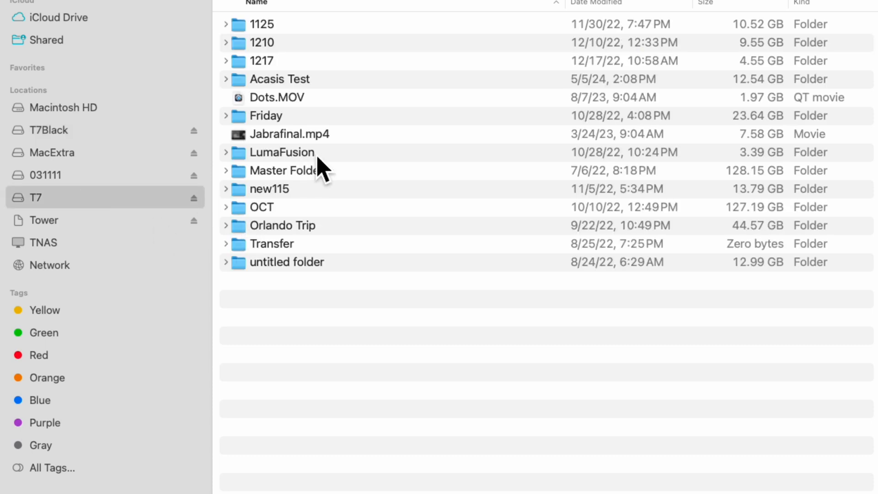
{"action": "right_click", "coordinate": [290, 134]}
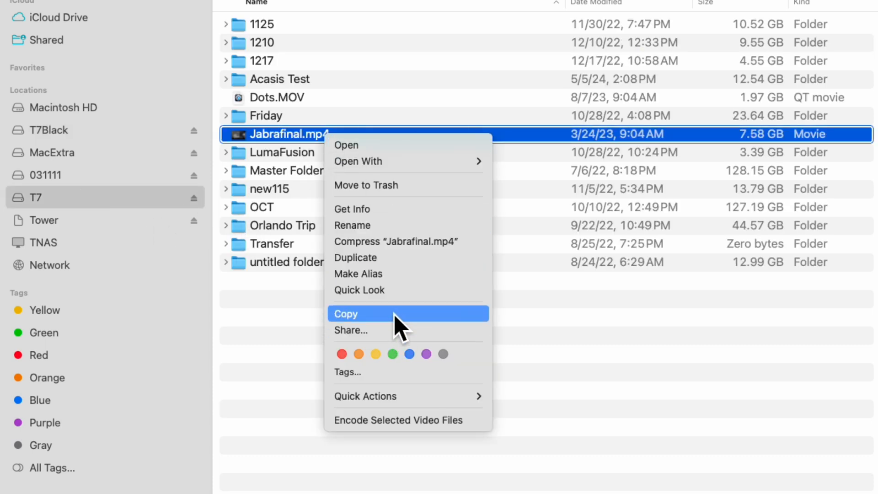
{"action": "mouse_move", "coordinate": [403, 186]}
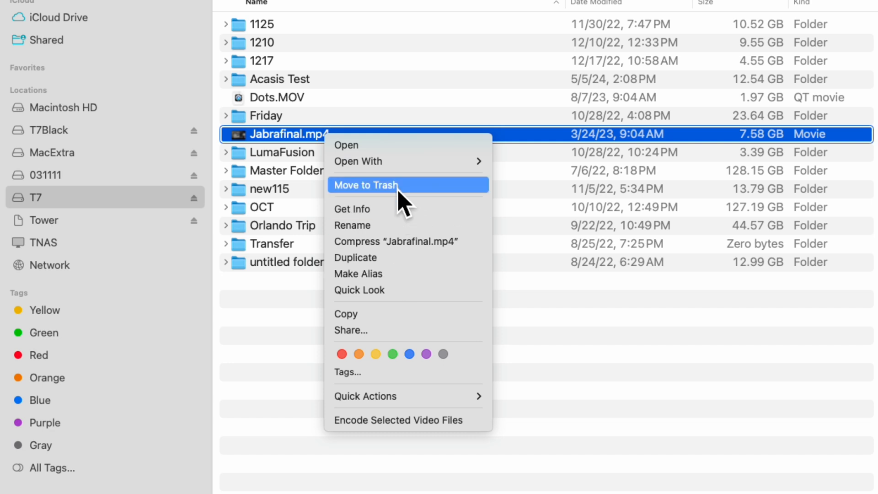
{"action": "left_click", "coordinate": [365, 185]}
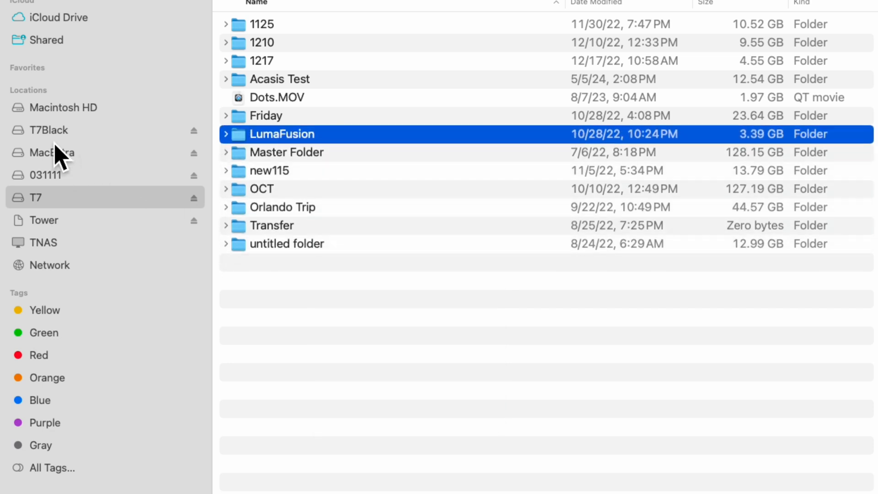
- Return to the T7Black drive listing with Dots.MOV and Jabrafinal.mp4
{"action": "left_click", "coordinate": [48, 130]}
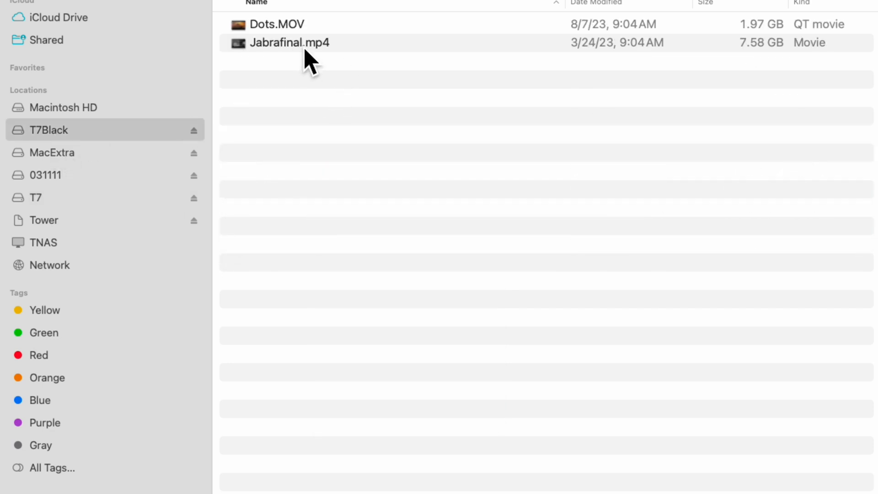
{"action": "mouse_move", "coordinate": [143, 219]}
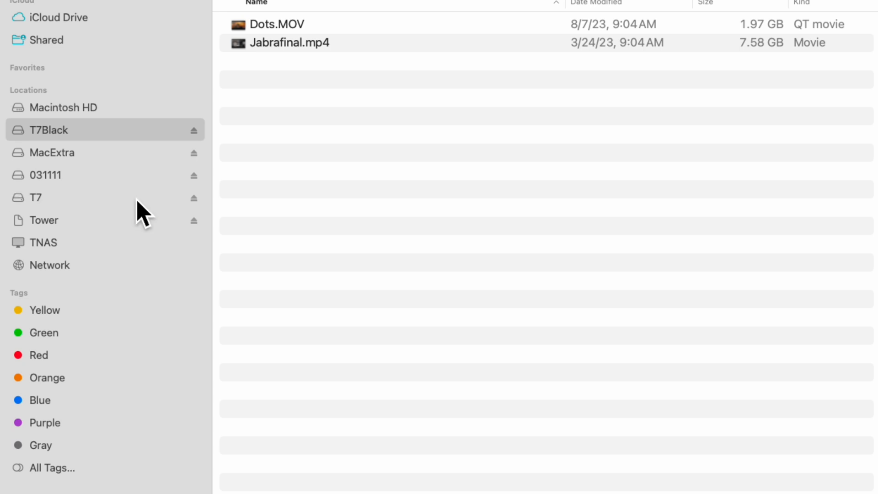
{"action": "mouse_move", "coordinate": [269, 216]}
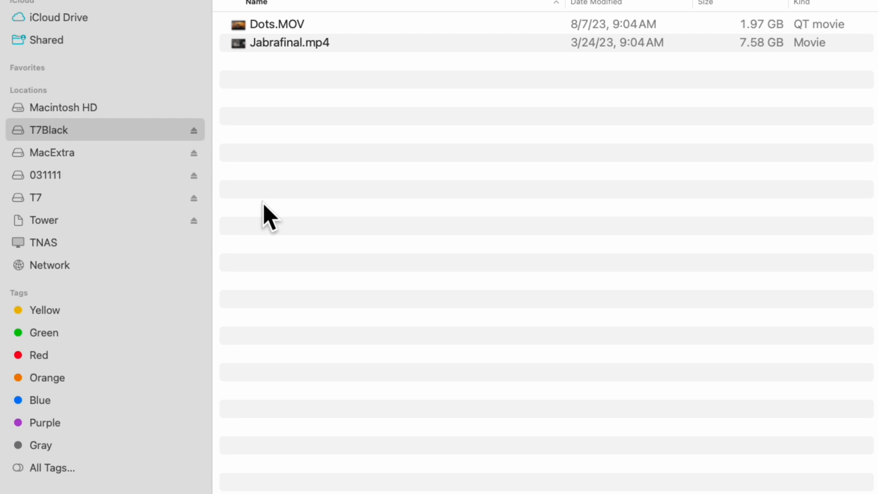
{"action": "mouse_move", "coordinate": [300, 62]}
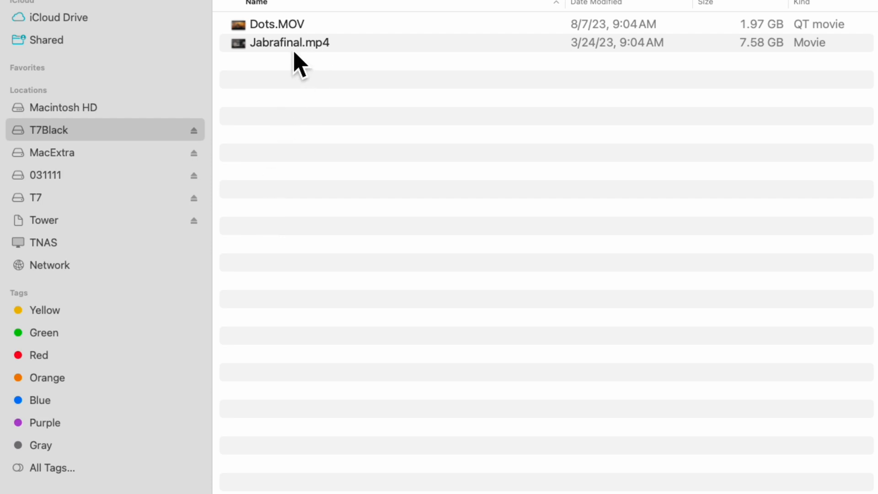
- Open Jabrafinal.mp4 from T7Black in QuickTime Player, cancelling the stray open dialog
{"action": "right_click", "coordinate": [291, 43]}
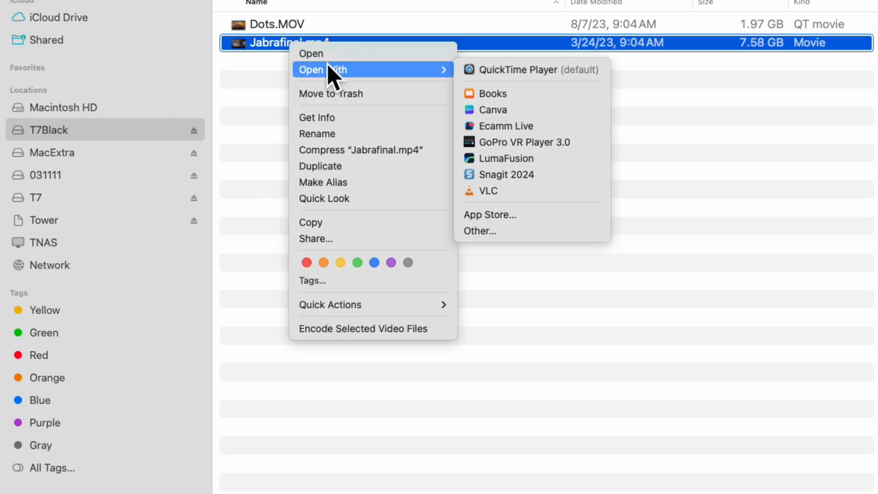
{"action": "mouse_move", "coordinate": [532, 69]}
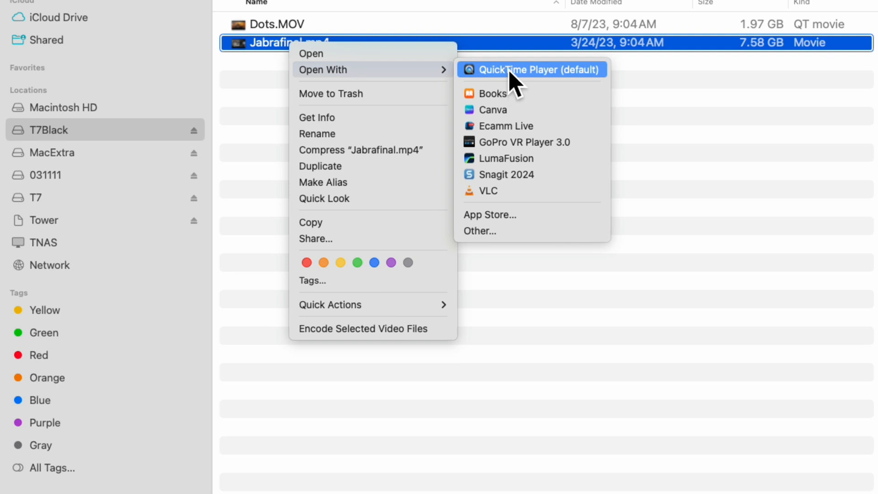
{"action": "left_click", "coordinate": [480, 230]}
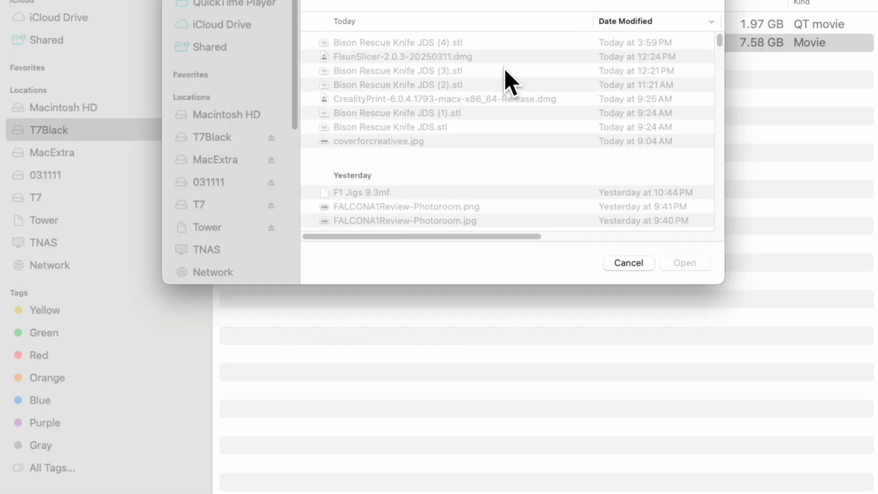
{"action": "left_click", "coordinate": [627, 262]}
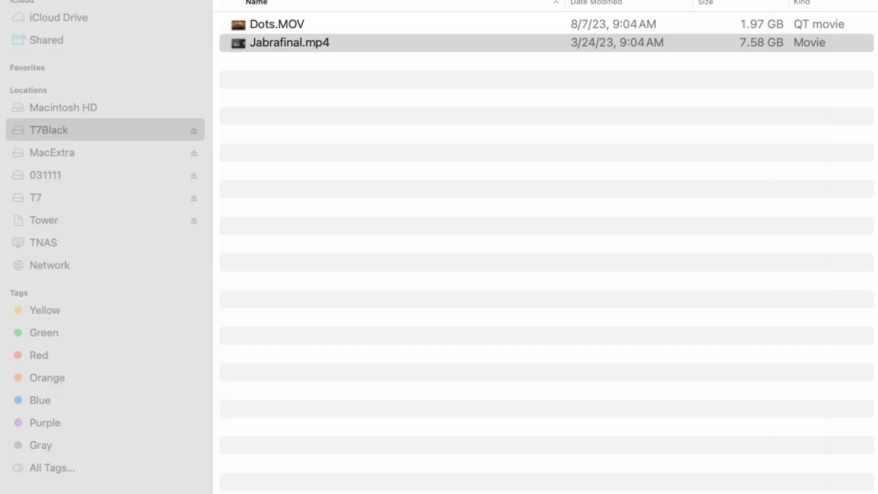
- Open Dots.MOV from T7Black in QuickTime Player as well
{"action": "right_click", "coordinate": [274, 24]}
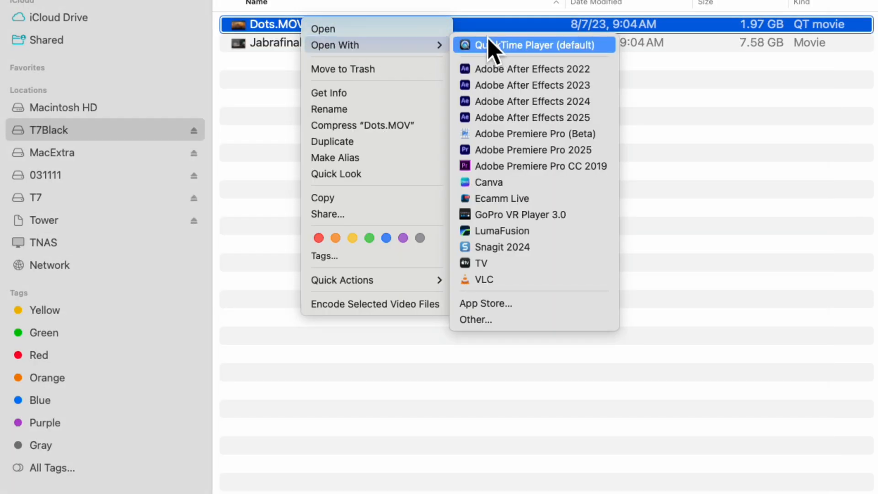
{"action": "left_click", "coordinate": [532, 45]}
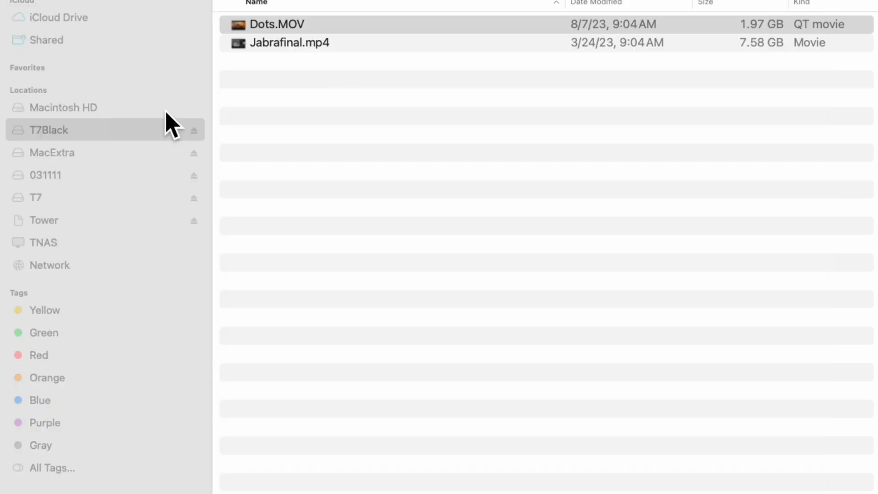
{"action": "mouse_move", "coordinate": [212, 116]}
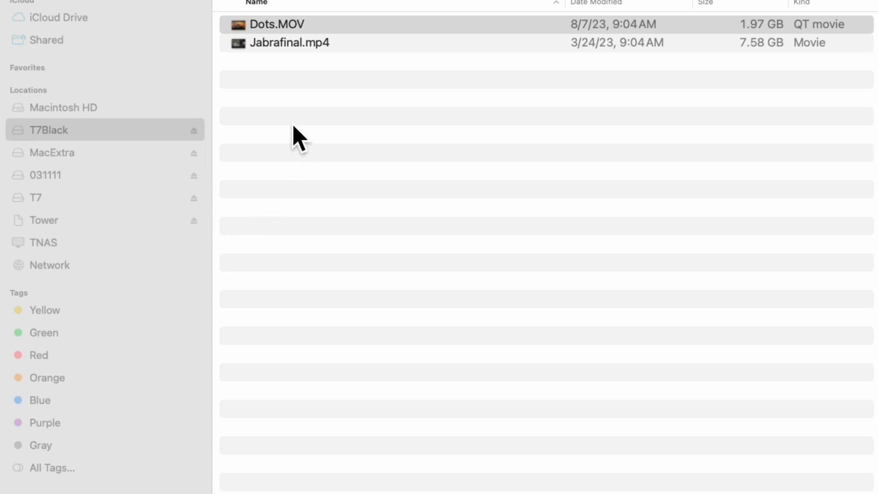
{"action": "mouse_move", "coordinate": [263, 230]}
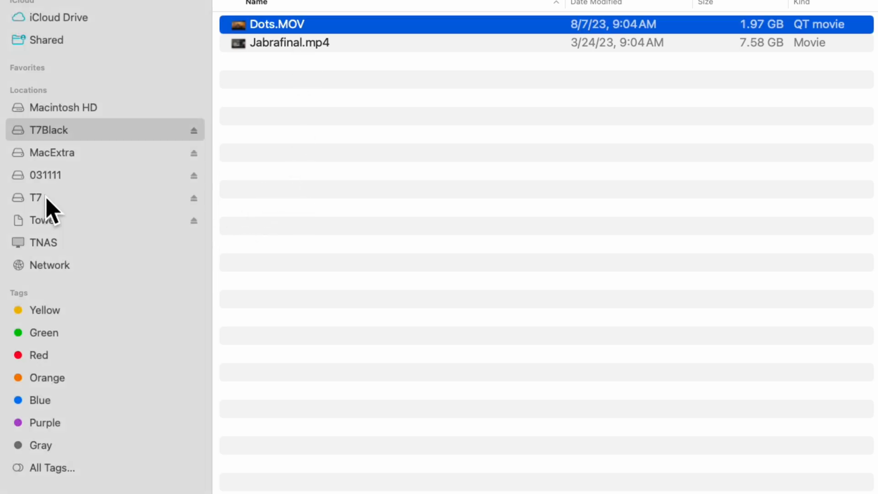
{"action": "left_click", "coordinate": [36, 197]}
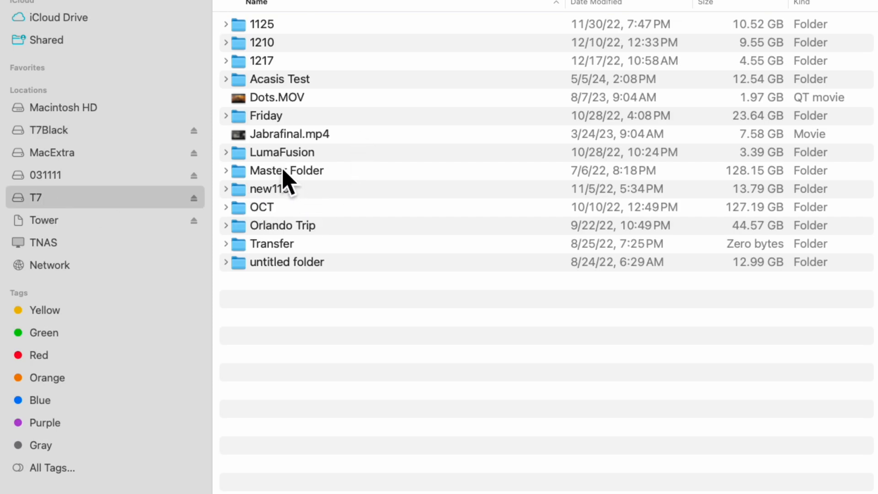
{"action": "mouse_move", "coordinate": [246, 269]}
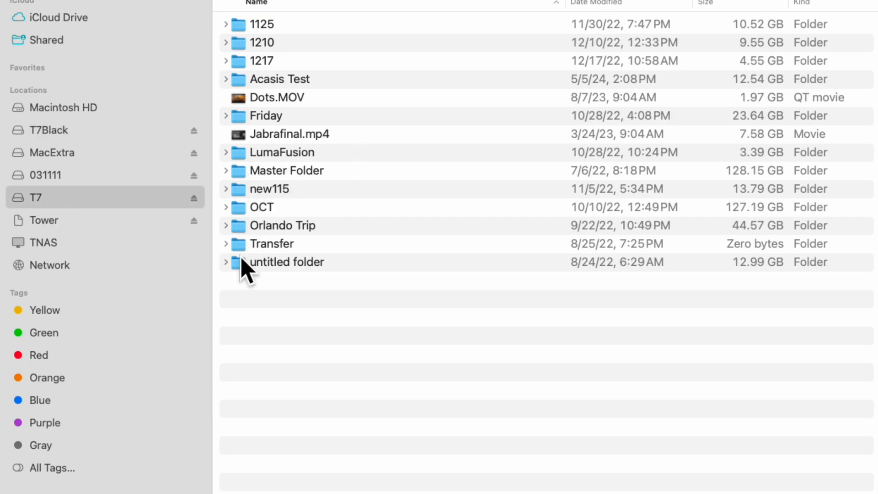
{"action": "mouse_move", "coordinate": [235, 61]}
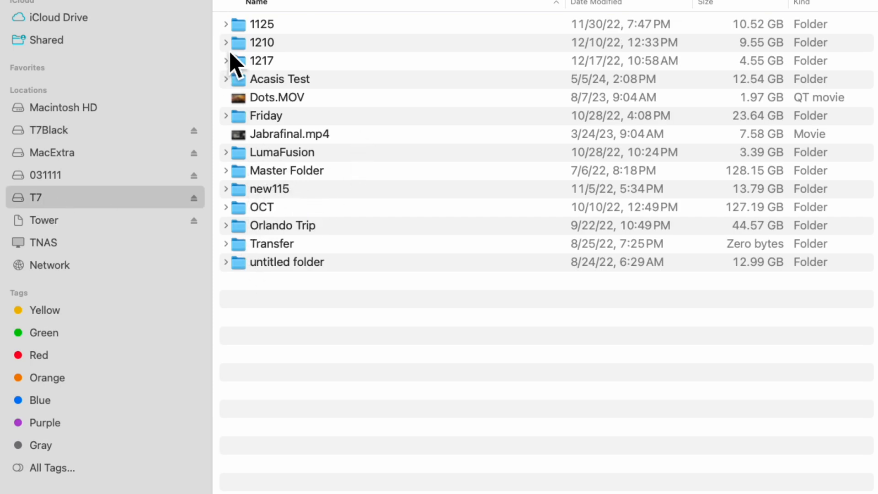
{"action": "left_click", "coordinate": [226, 42]}
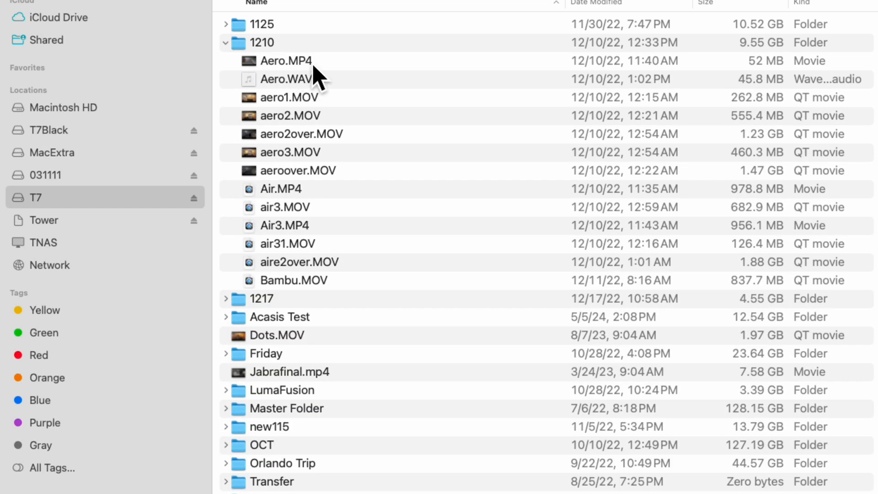
{"action": "left_click", "coordinate": [261, 42]}
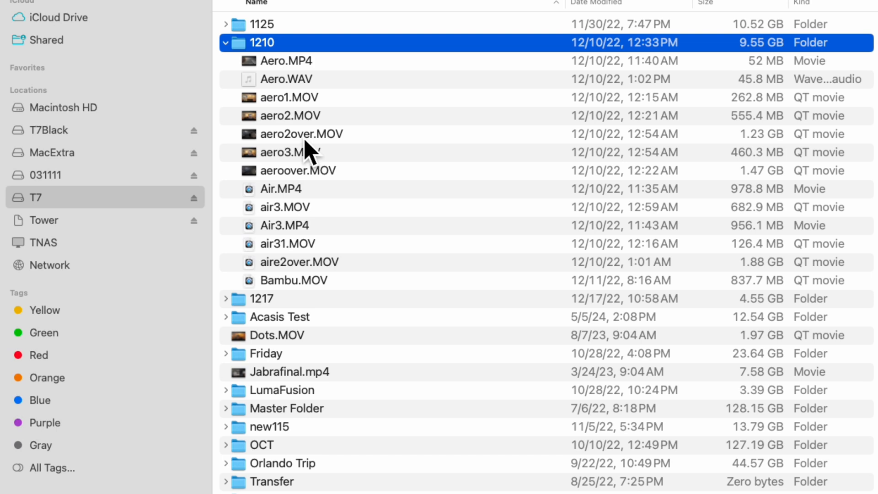
{"action": "mouse_move", "coordinate": [296, 181]}
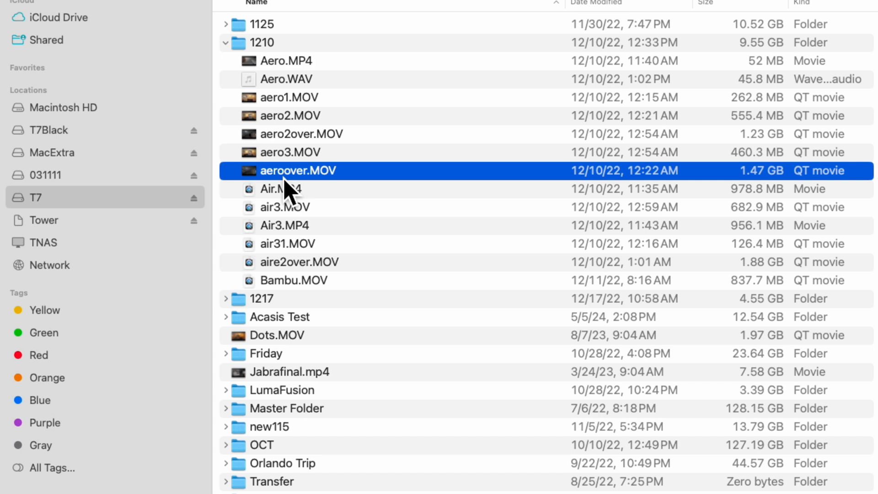
{"action": "mouse_move", "coordinate": [436, 163]}
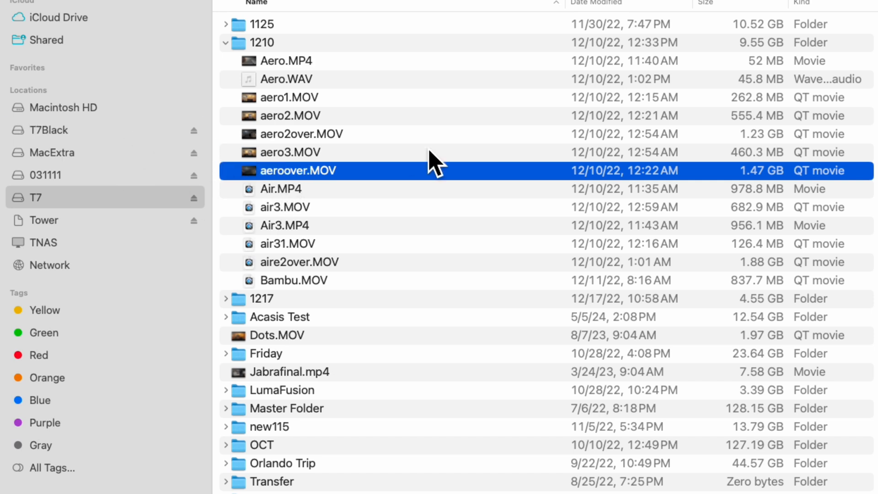
{"action": "mouse_move", "coordinate": [422, 224]}
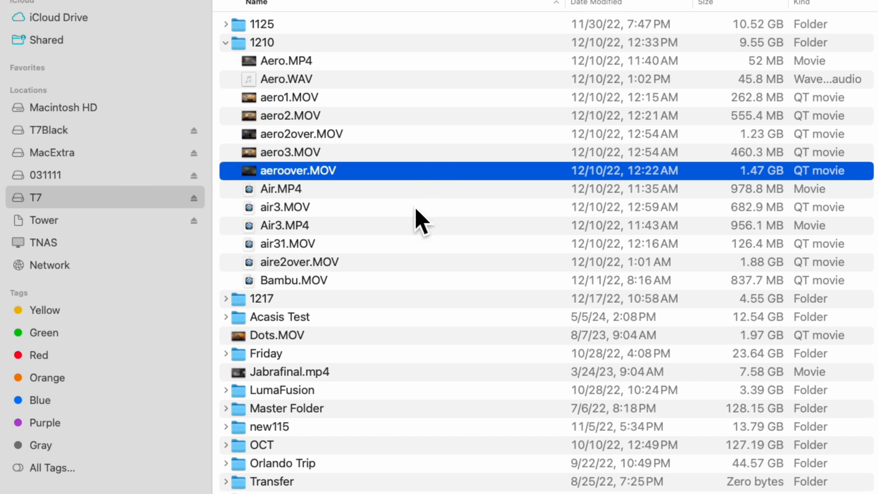
{"action": "mouse_move", "coordinate": [381, 202]}
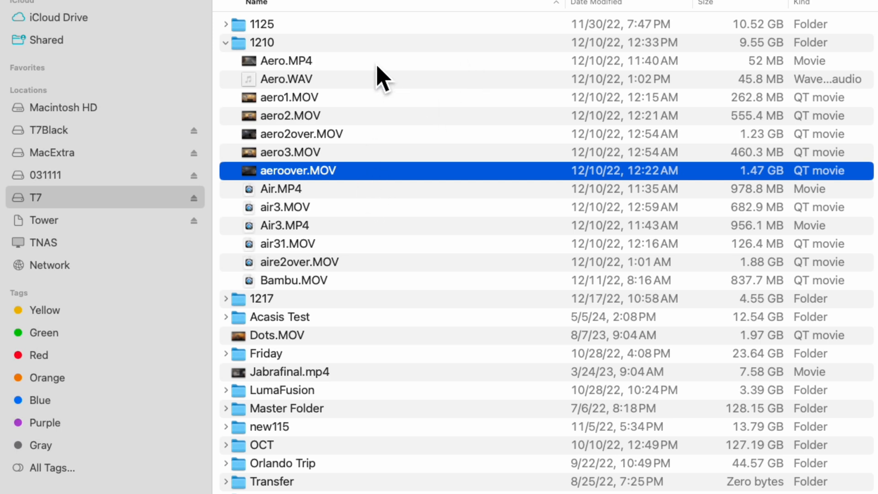
{"action": "mouse_move", "coordinate": [354, 295]}
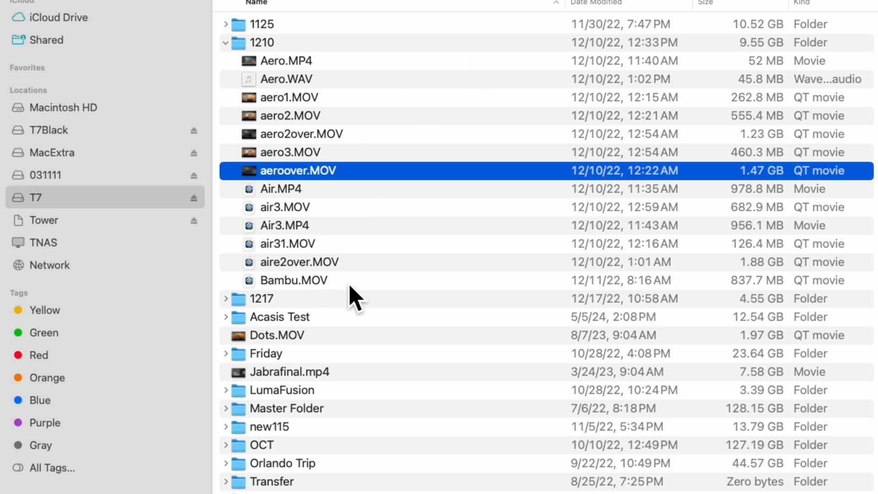
{"action": "mouse_move", "coordinate": [728, 266]}
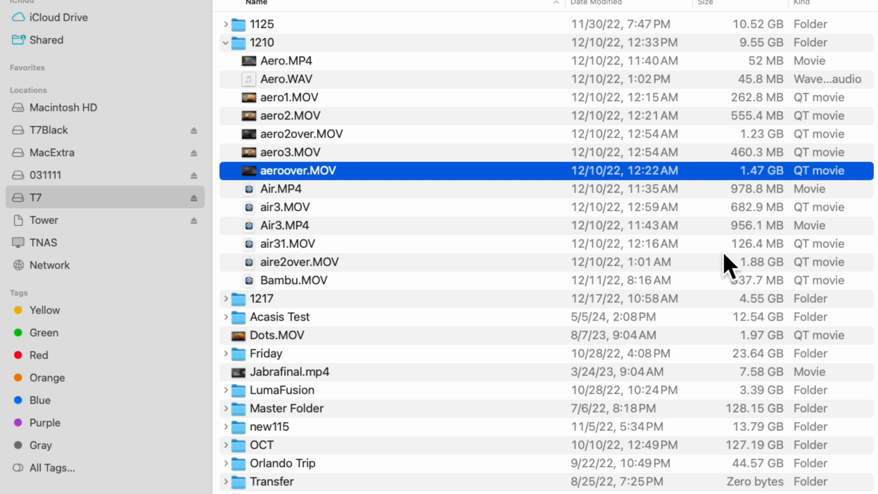
{"action": "mouse_move", "coordinate": [367, 120]}
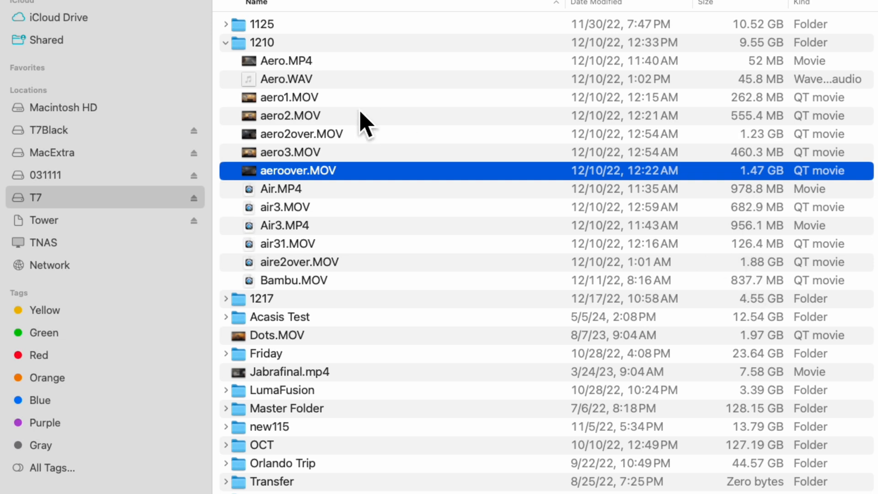
{"action": "left_click", "coordinate": [286, 207]}
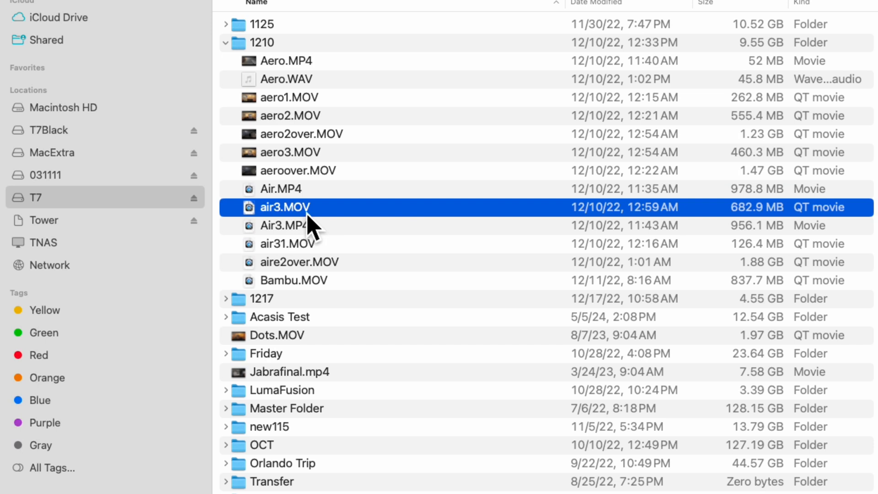
{"action": "left_click_drag", "start_coordinate": [285, 207], "coordinate": [134, 158]}
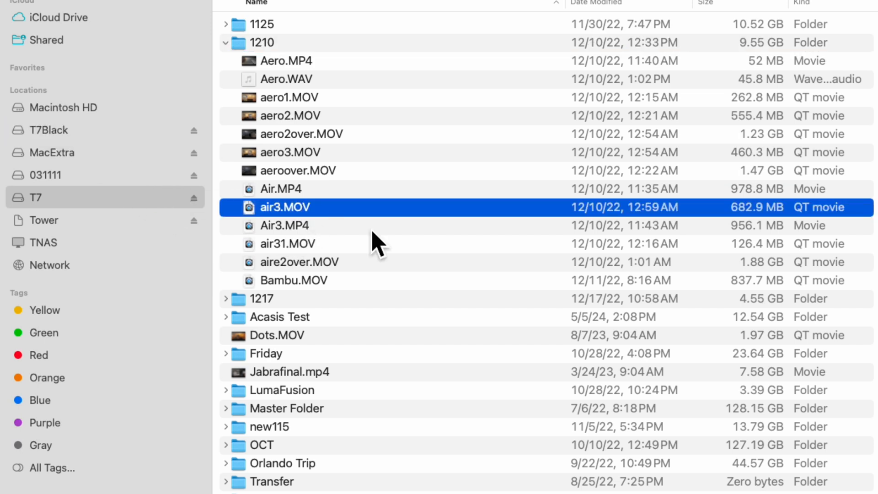
{"action": "mouse_move", "coordinate": [286, 60]}
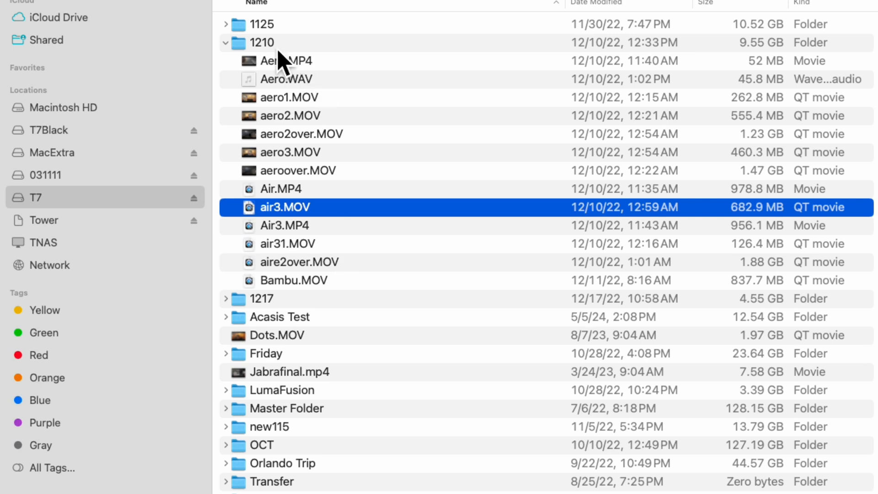
{"action": "left_click", "coordinate": [261, 43]}
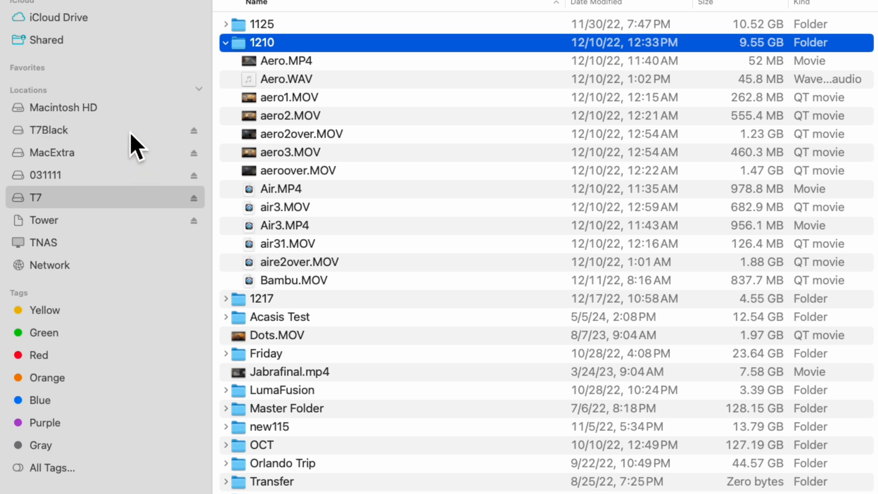
{"action": "mouse_move", "coordinate": [420, 261]}
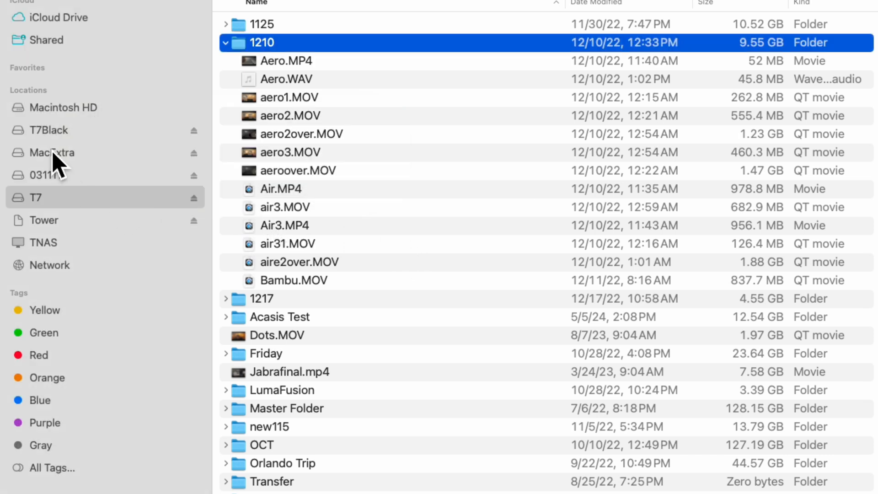
{"action": "left_click", "coordinate": [49, 130]}
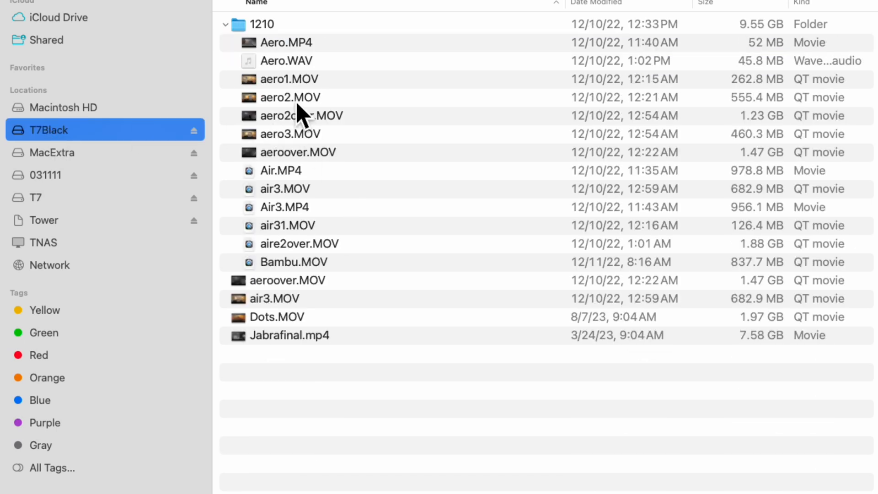
{"action": "left_click", "coordinate": [225, 24]}
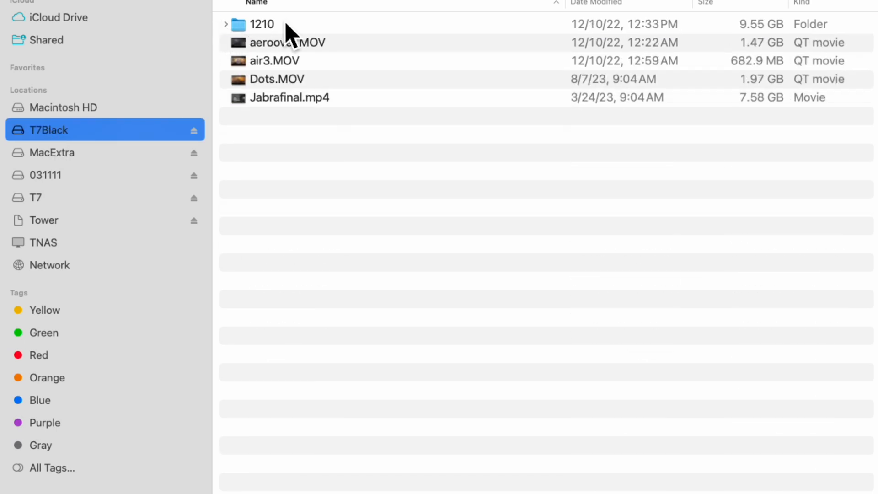
{"action": "left_click", "coordinate": [263, 23]}
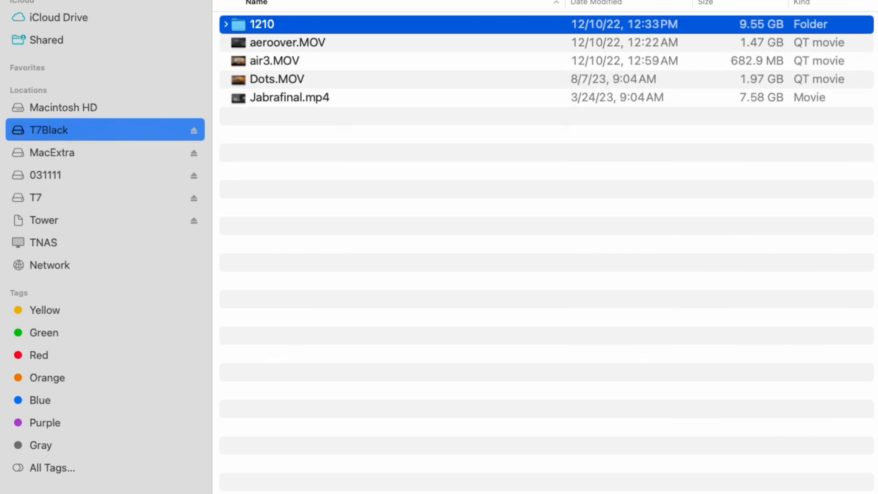
{"action": "mouse_move", "coordinate": [773, 119]}
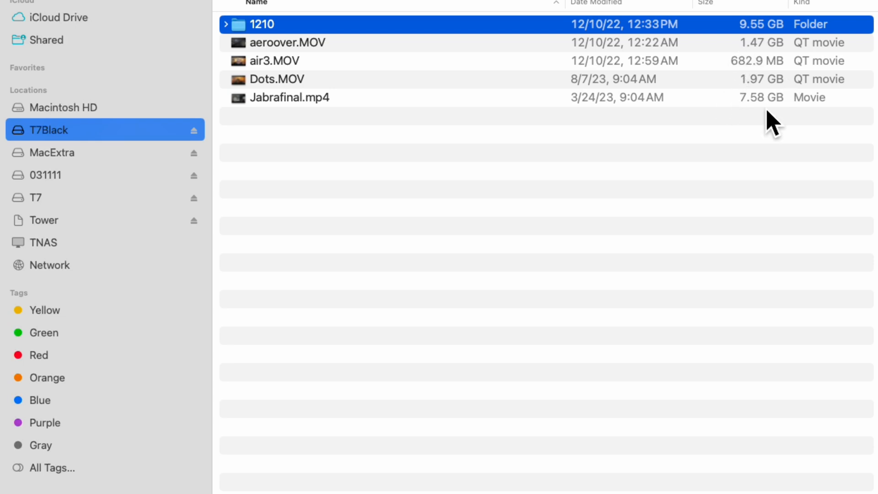
{"action": "mouse_move", "coordinate": [567, 124]}
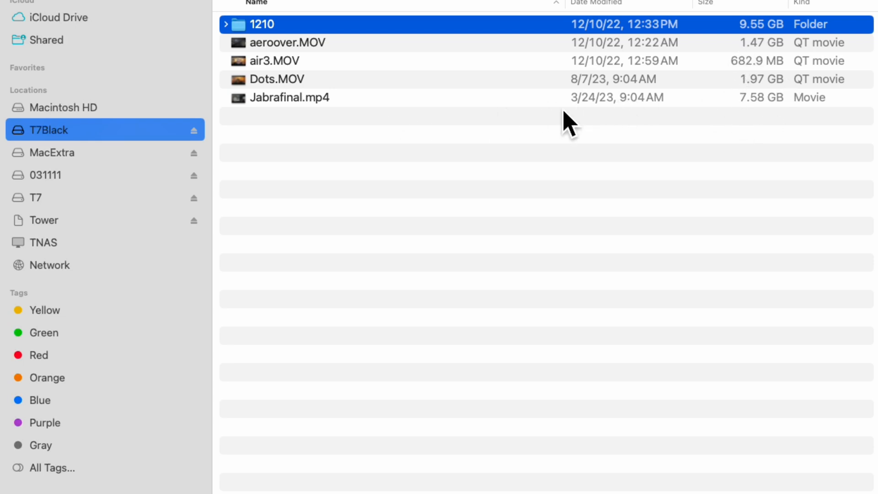
{"action": "mouse_move", "coordinate": [67, 230]}
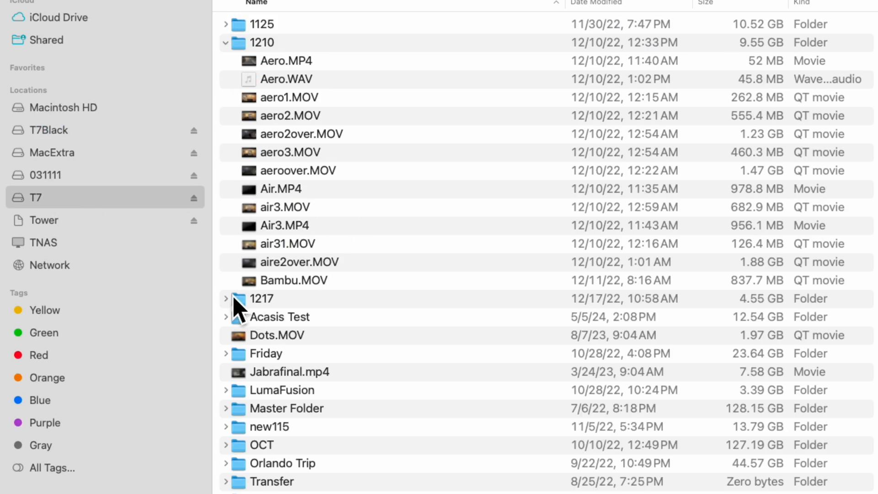
- Expand the 1217 folder on T7 to list its WAV and MOV files
{"action": "left_click", "coordinate": [225, 298]}
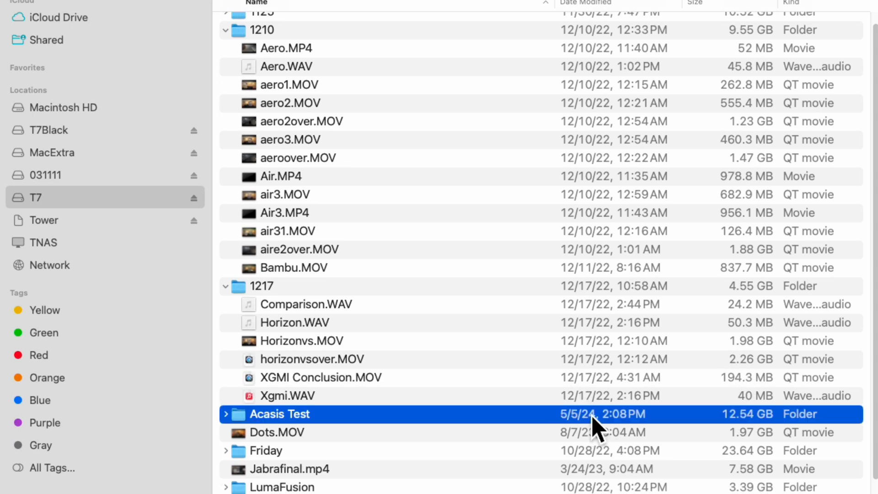
{"action": "mouse_move", "coordinate": [240, 430]}
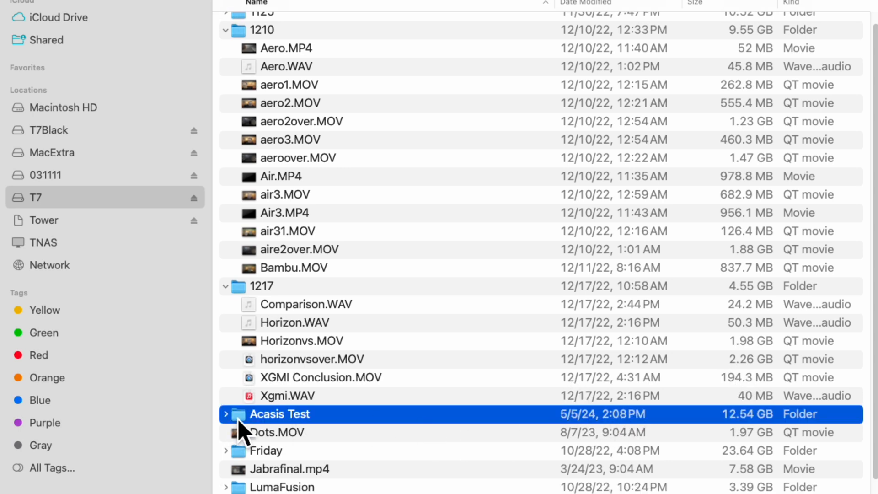